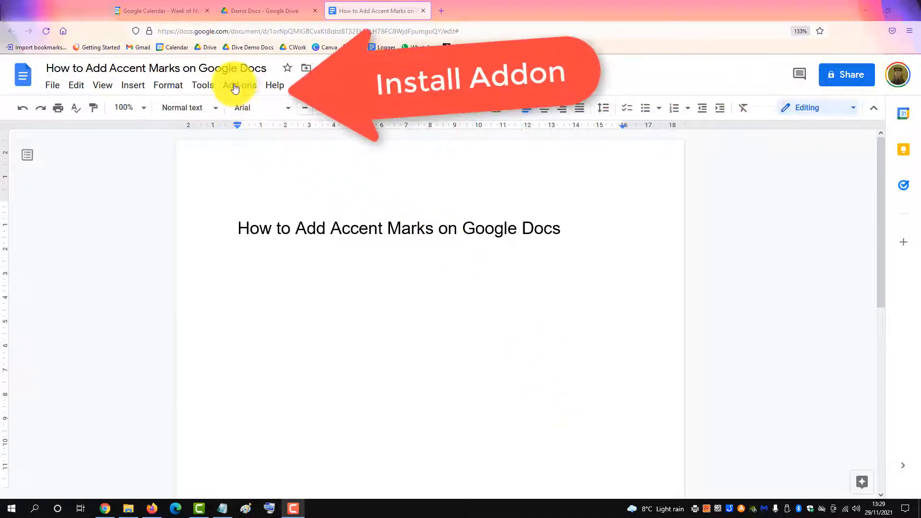
Step: Reach Get add-ons from the Add-ons menu to show the Workspace Marketplace
left_click(239, 86)
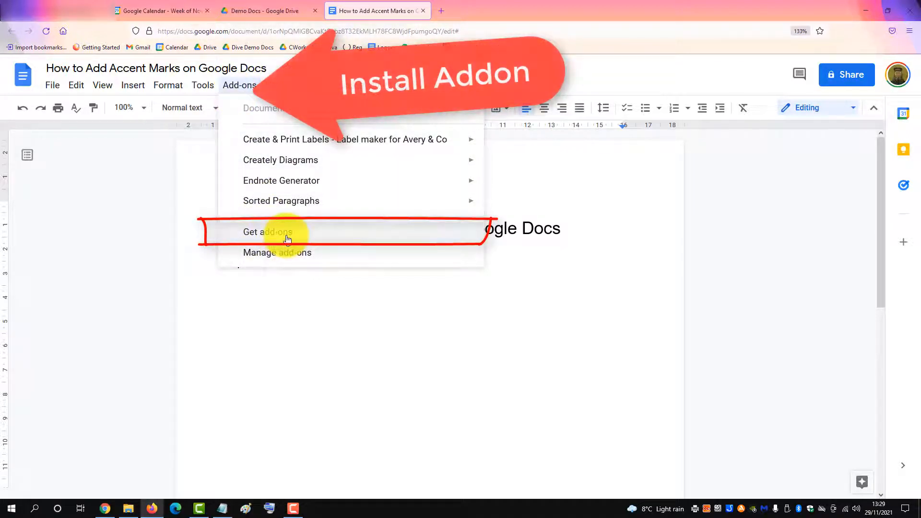
left_click(267, 231)
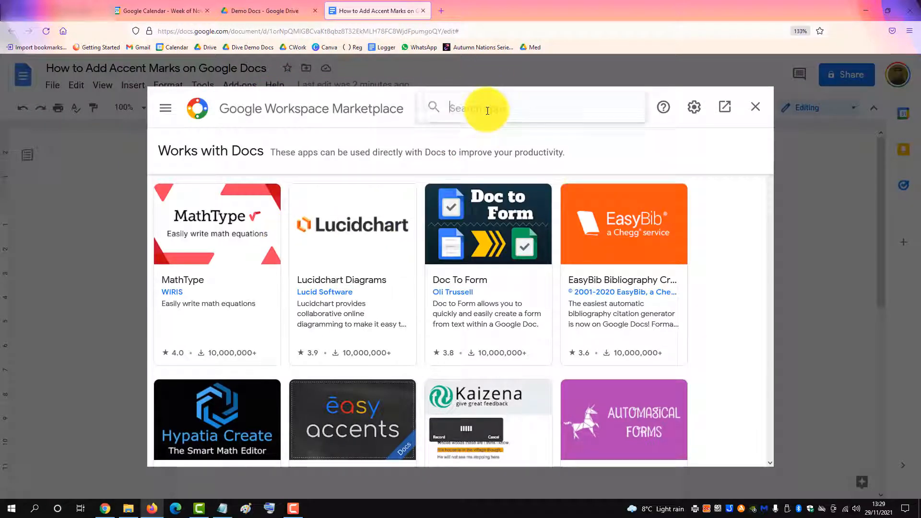
Step: Search the Marketplace for 'accents' and open the Easy Accents - Docs listing
type("accents")
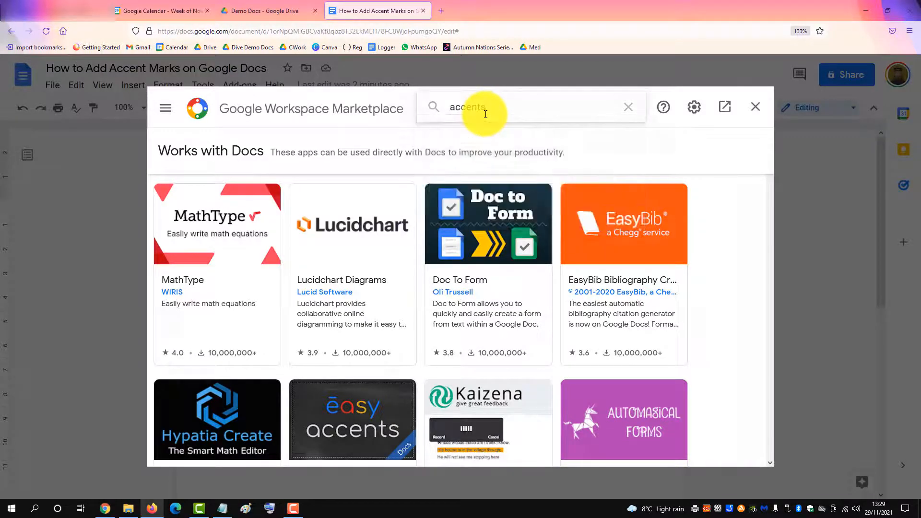
key("Return")
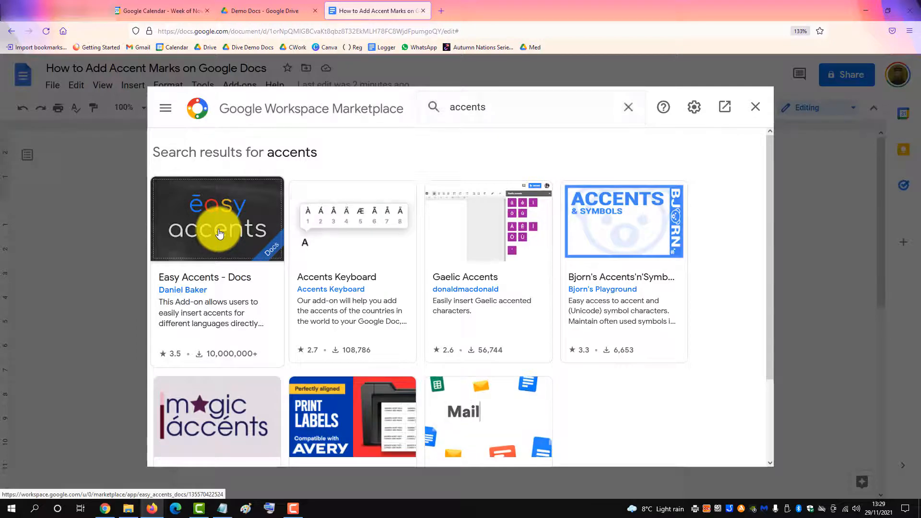
left_click(218, 219)
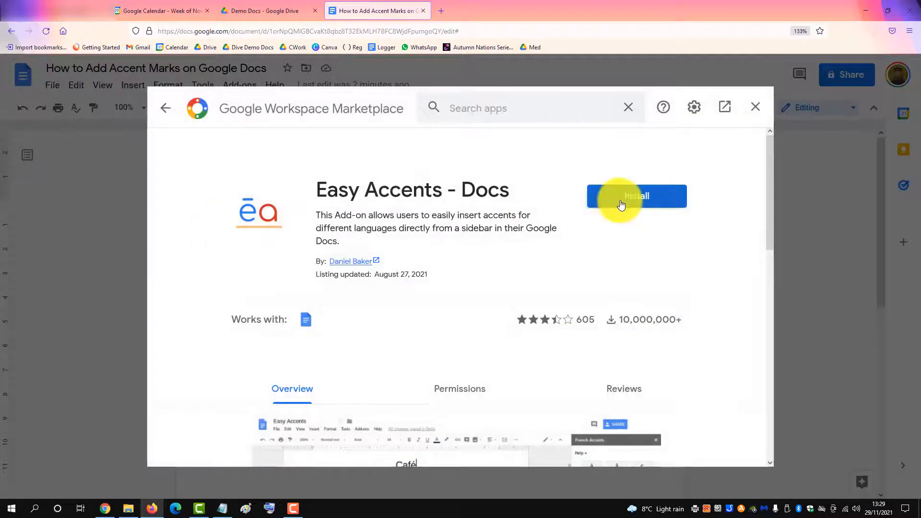
Step: Install Easy Accents - Docs, granting account access, and close the Marketplace
left_click(635, 195)
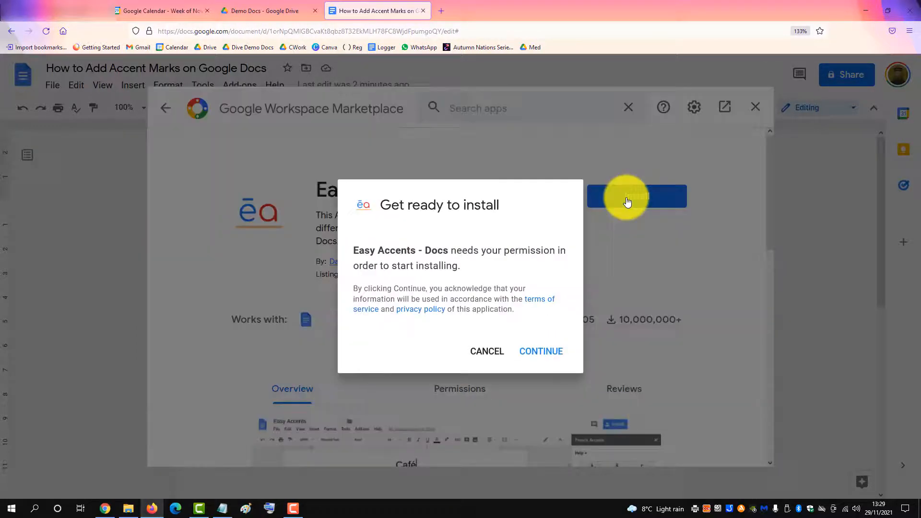
left_click(540, 351)
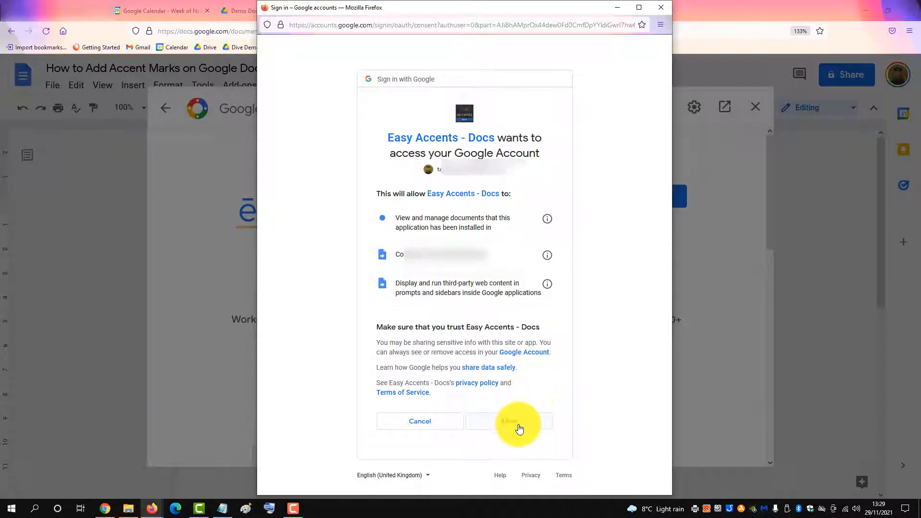
left_click(506, 421)
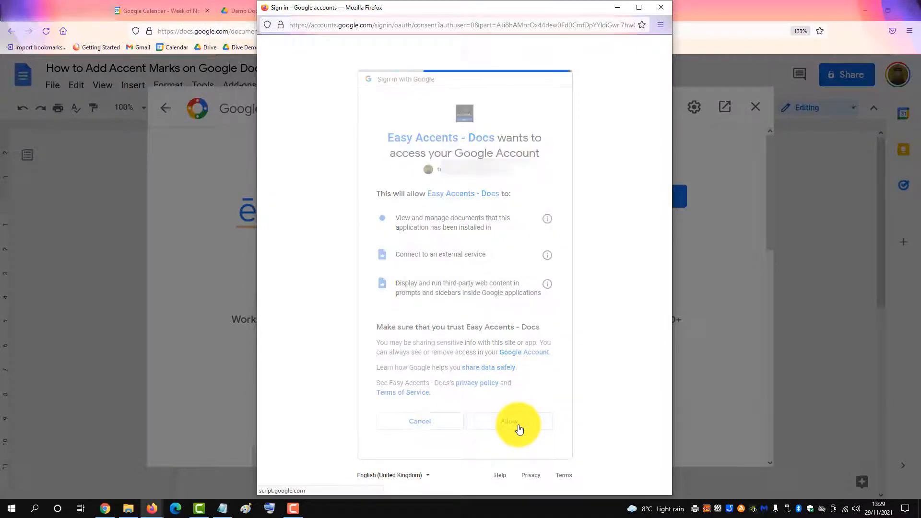
left_click(508, 420)
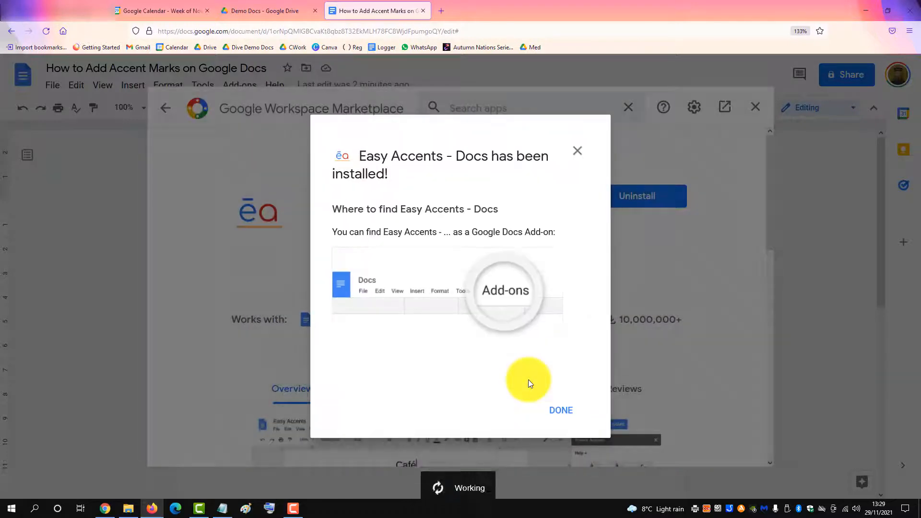
left_click(560, 409)
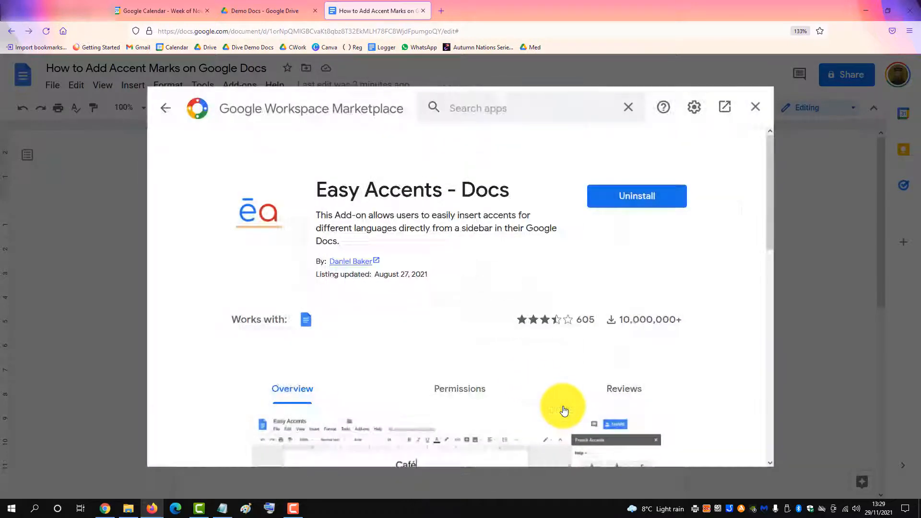
left_click(754, 106)
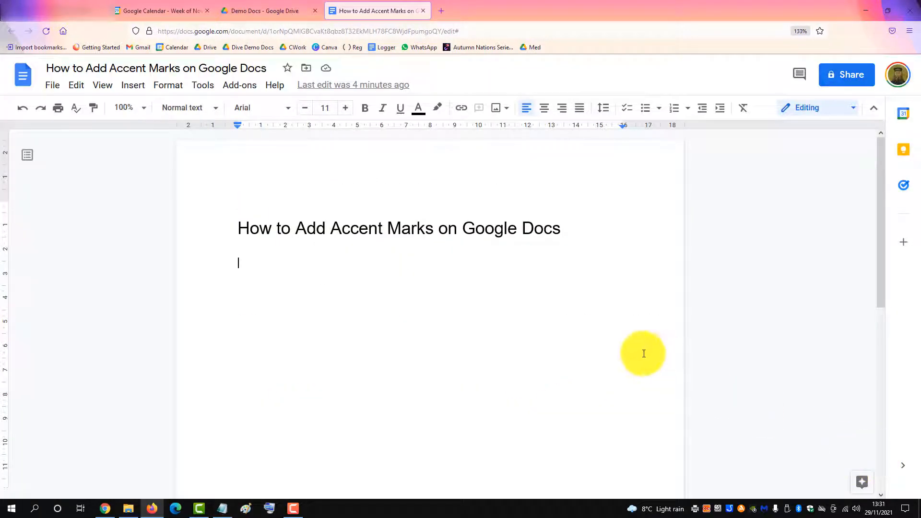
Step: Launch Easy Accents - Start from the Add-ons menu to show its sidebar
left_click(239, 85)
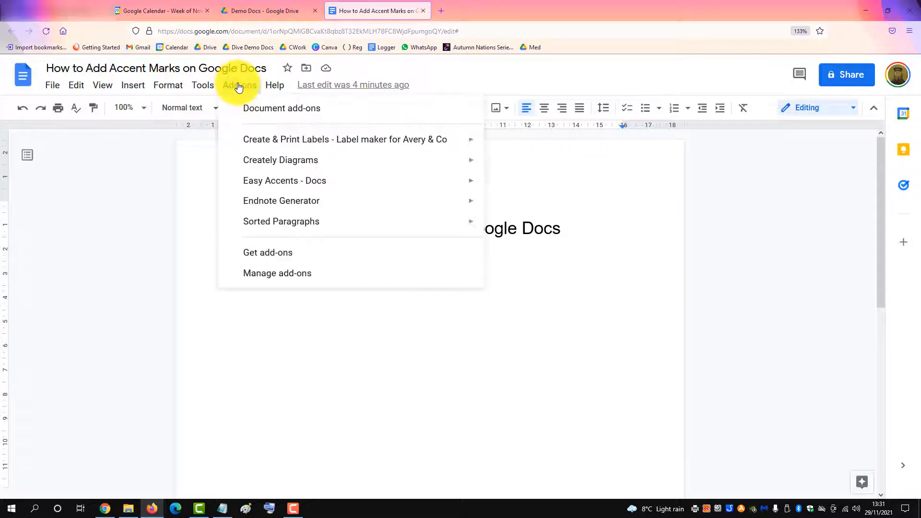
mouse_move(284, 181)
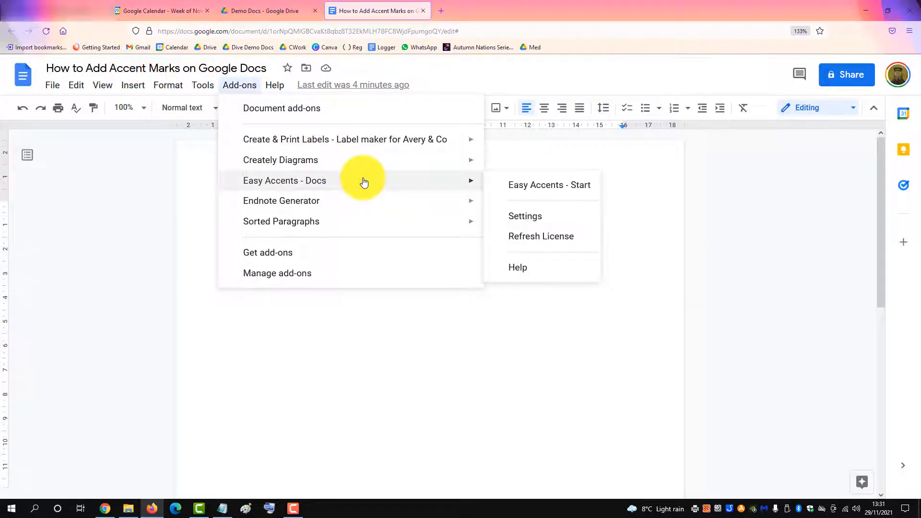
mouse_move(549, 184)
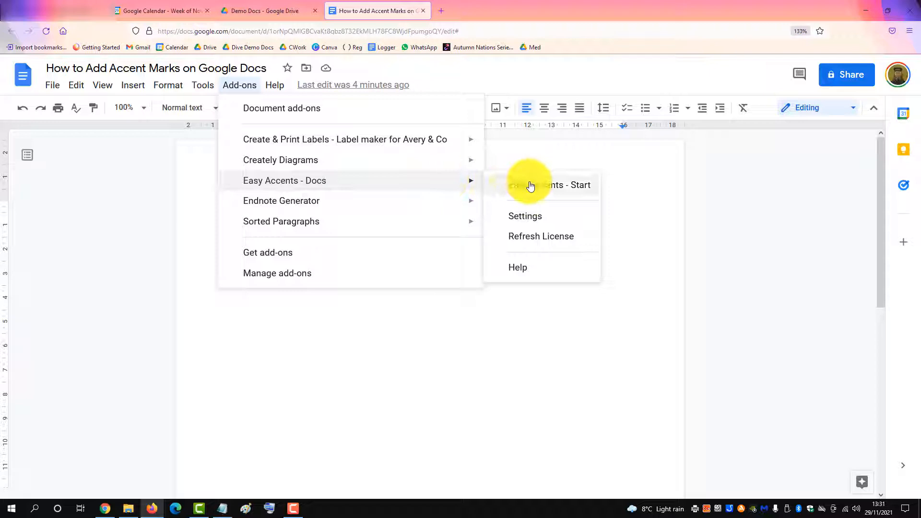
left_click(548, 184)
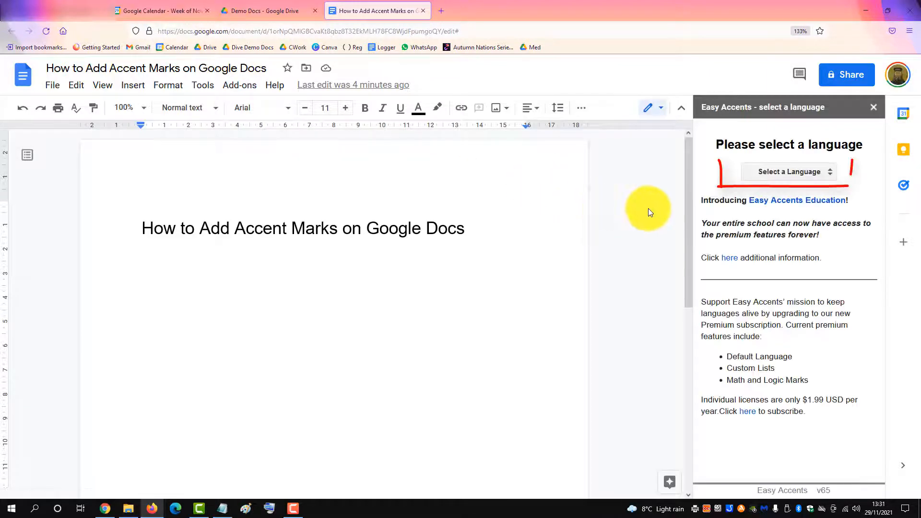
mouse_move(810, 171)
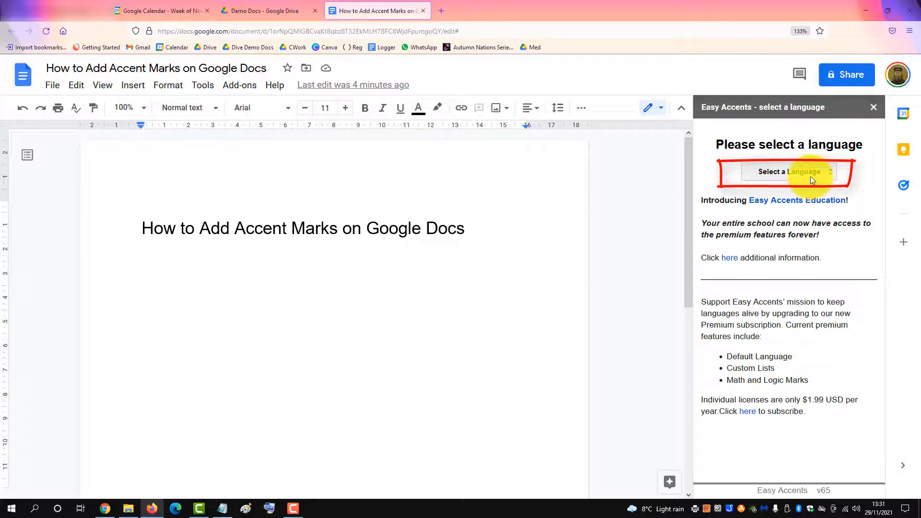
Step: Choose French as the sidebar language and place the cursor below the title
left_click(788, 172)
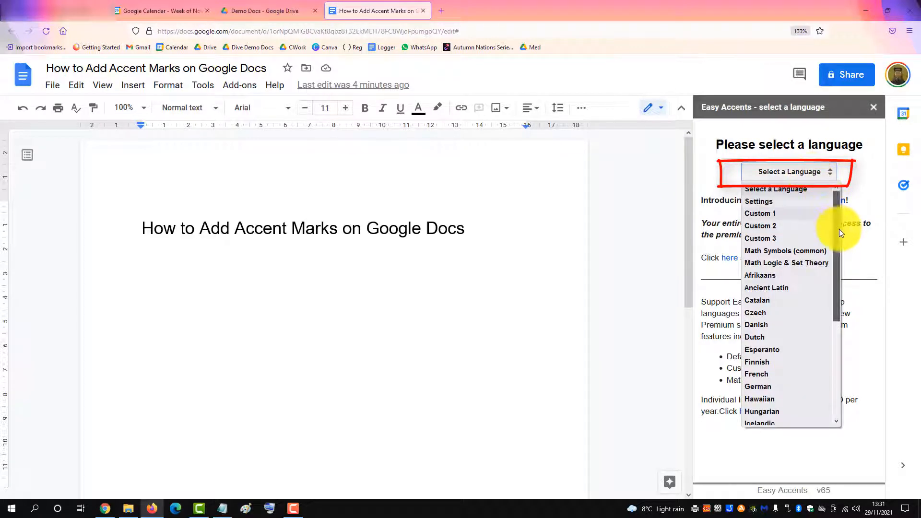
scroll("down", 3)
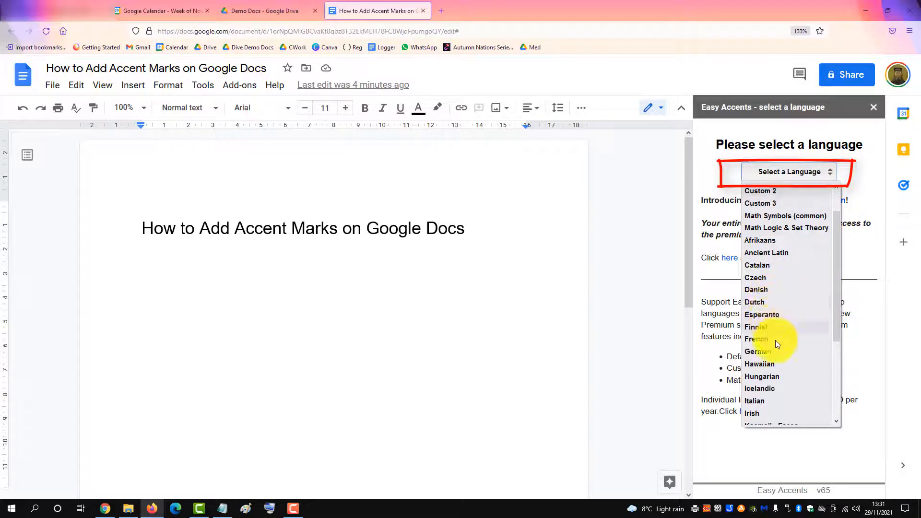
left_click(757, 339)
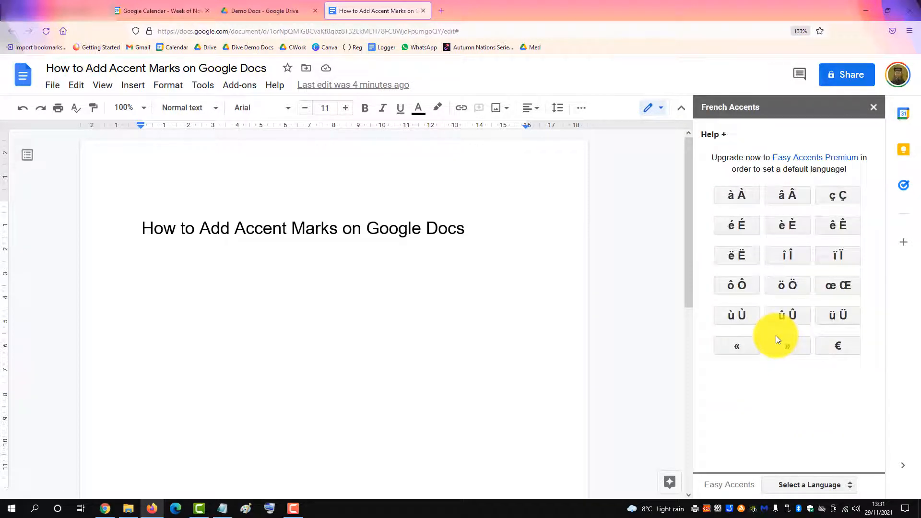
mouse_move(776, 335)
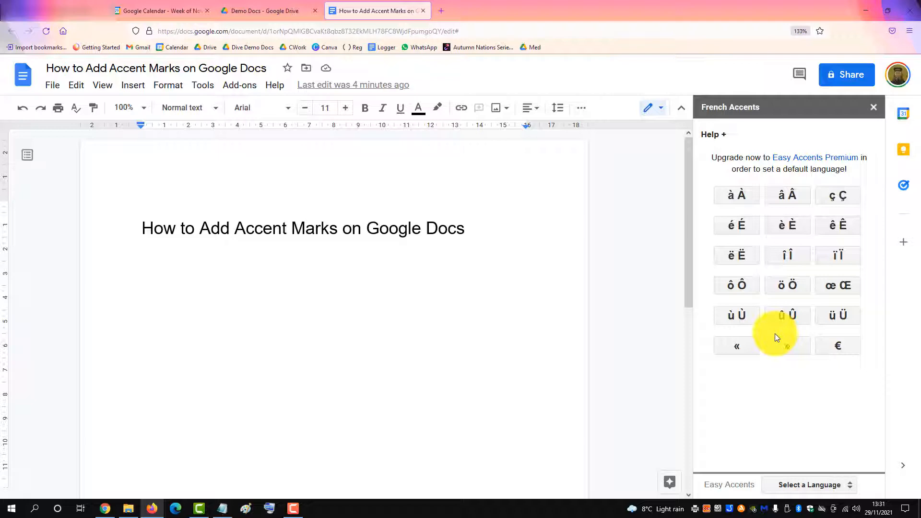
left_click(392, 289)
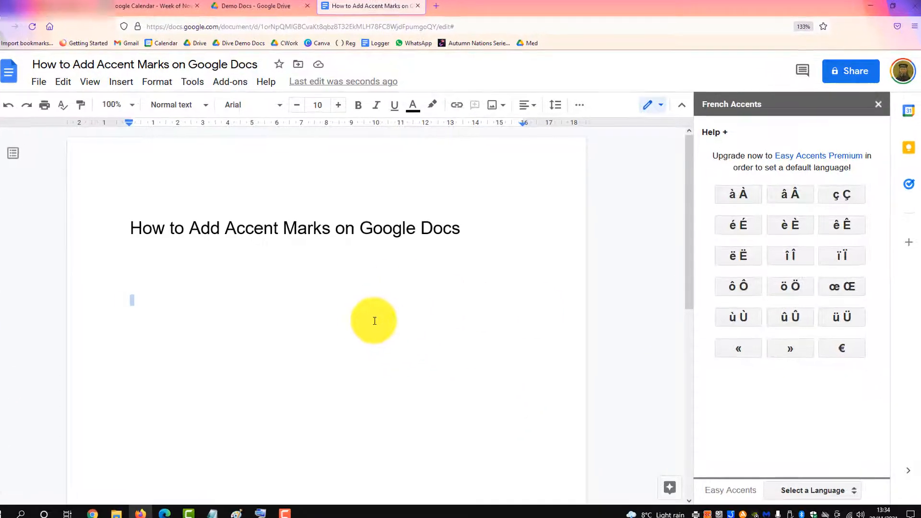
Step: Write 'Mon école' using the é button, then insert a capital É on the next line
type("Mon")
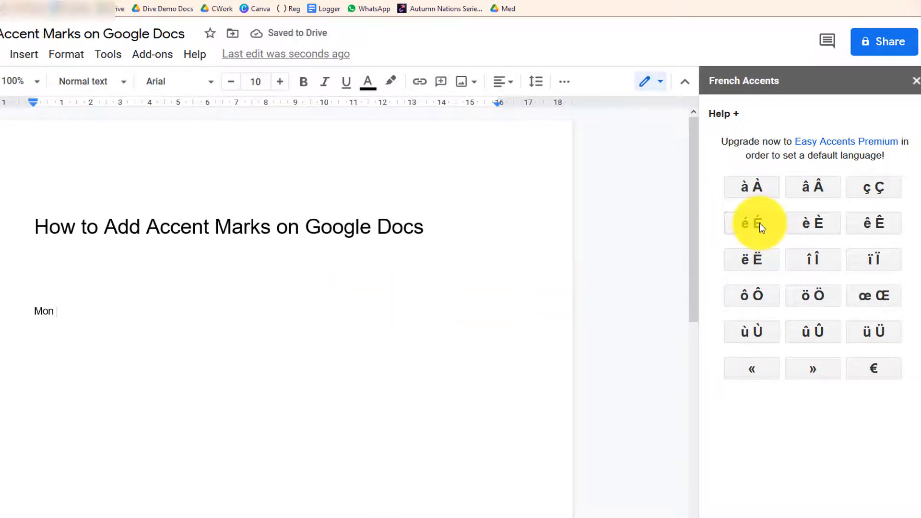
left_click(750, 223)
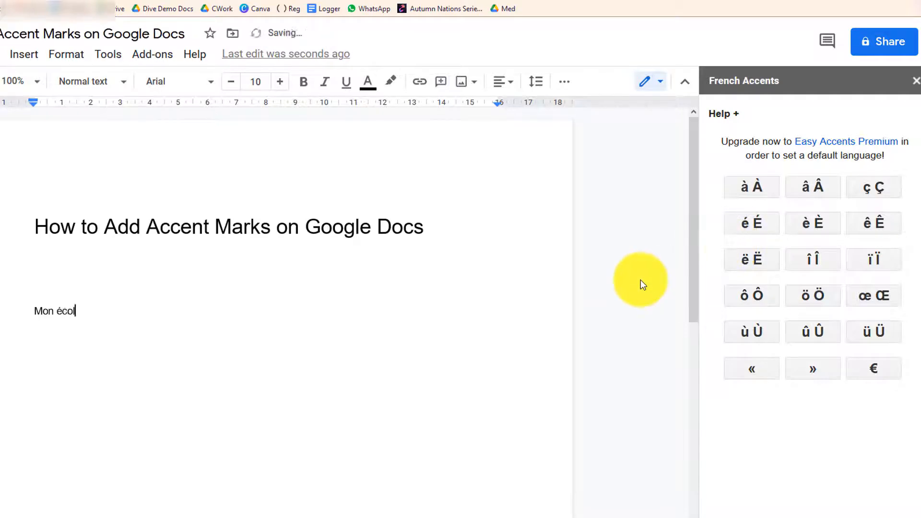
type("e")
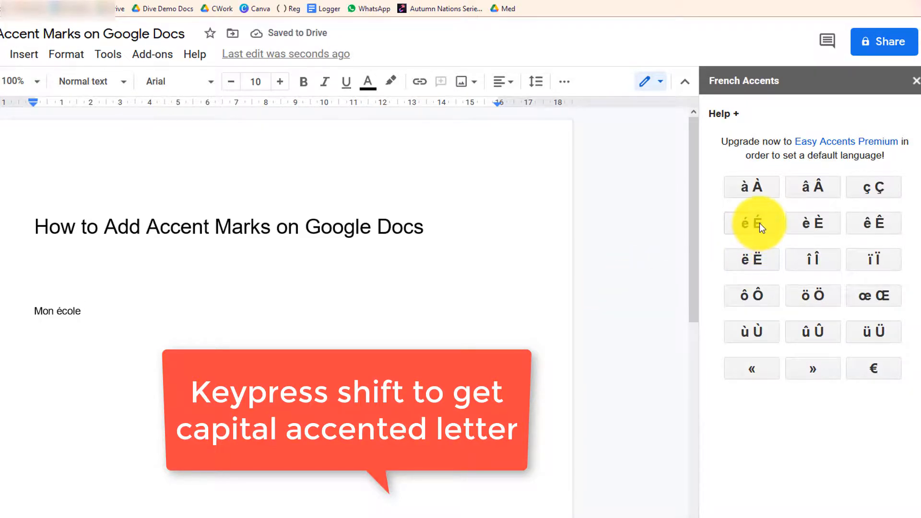
left_click(750, 224)
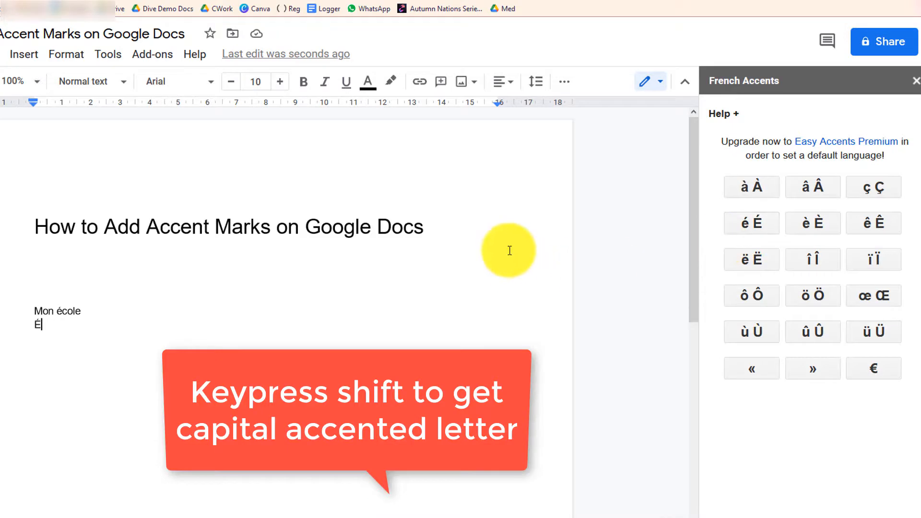